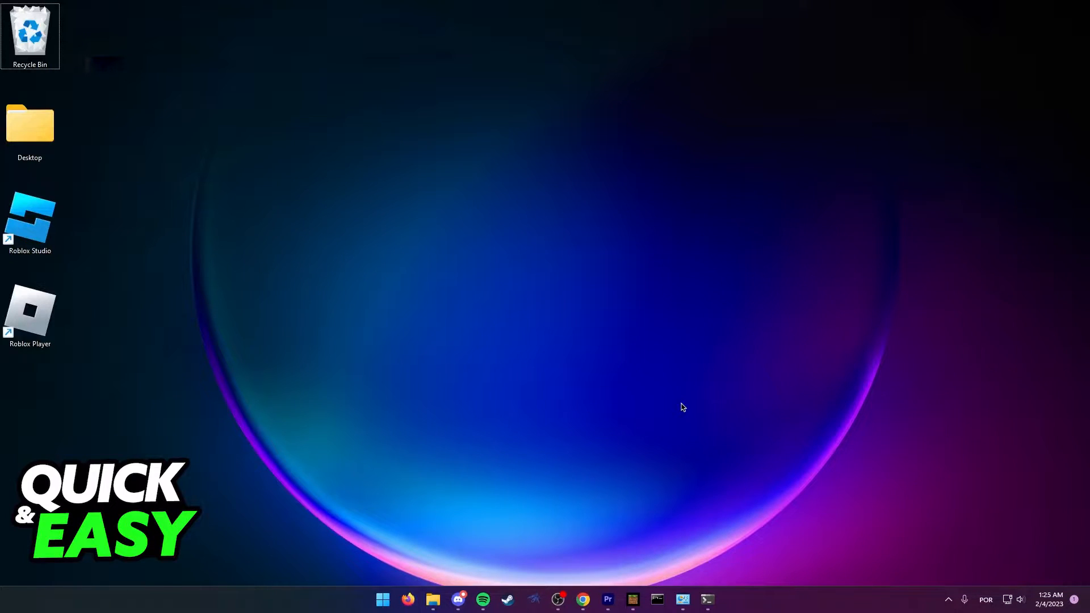
- Open the Windows Run dialog from the desktop
left_click(632, 599)
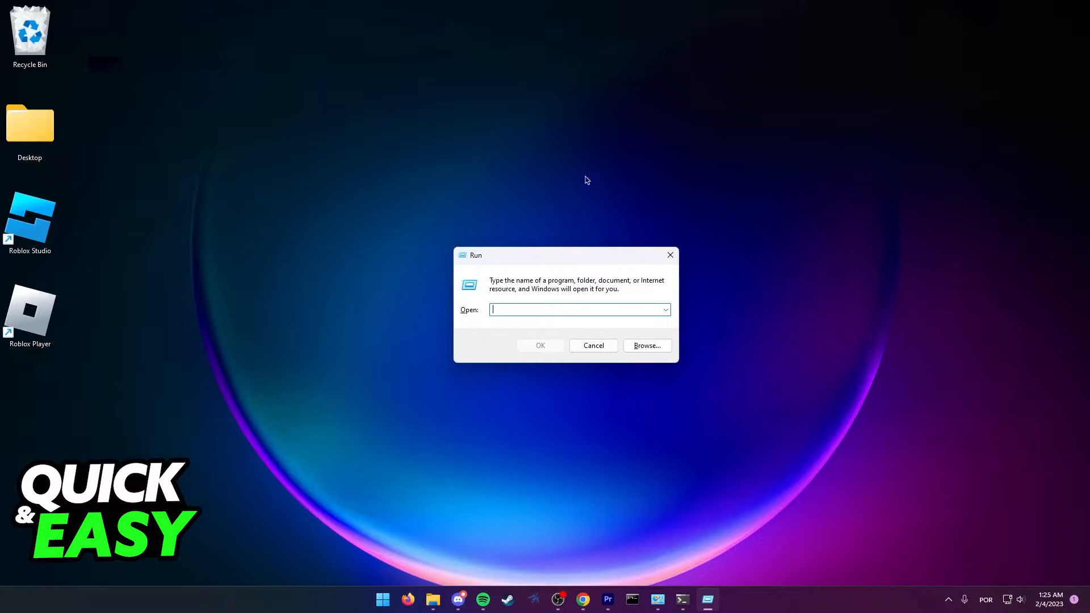
mouse_move(388, 591)
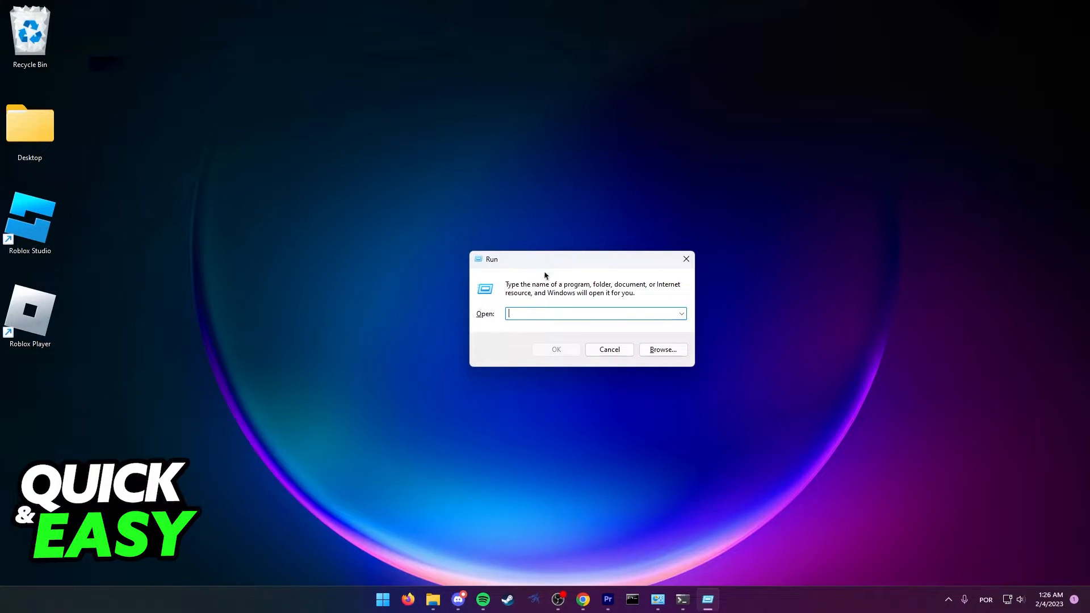
- Run %localappdata to open the local AppData folder in File Explorer
type("%")
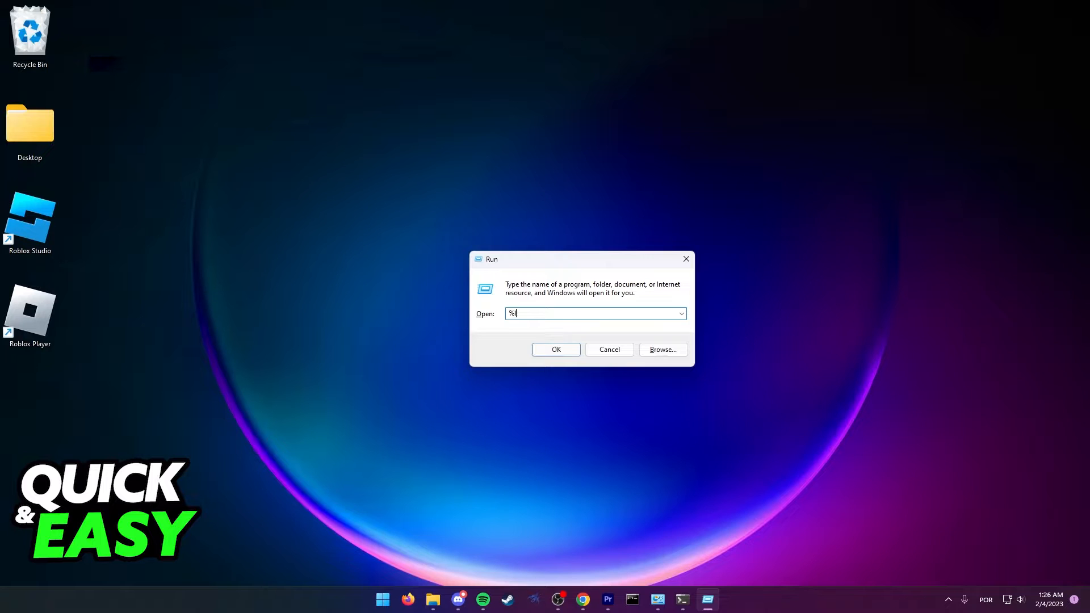
type("localappdata")
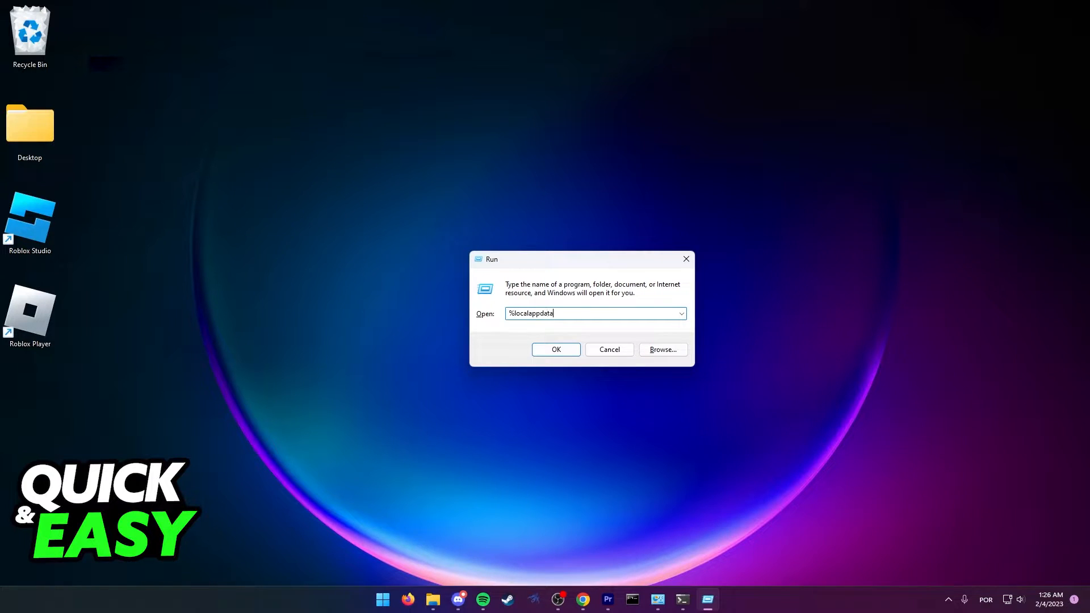
left_click(555, 349)
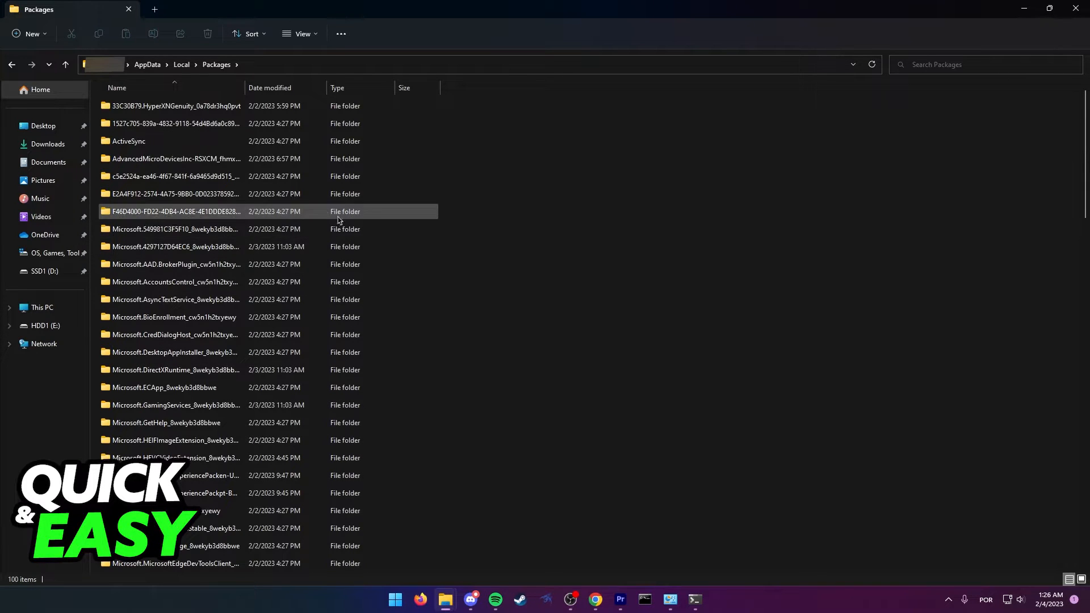
- Browse Microsoft.MinecraftUWP_8wekyb3d8bbwe > LocalState > games > com.mojang > minecraftpe and open options.txt
scroll("down", 3)
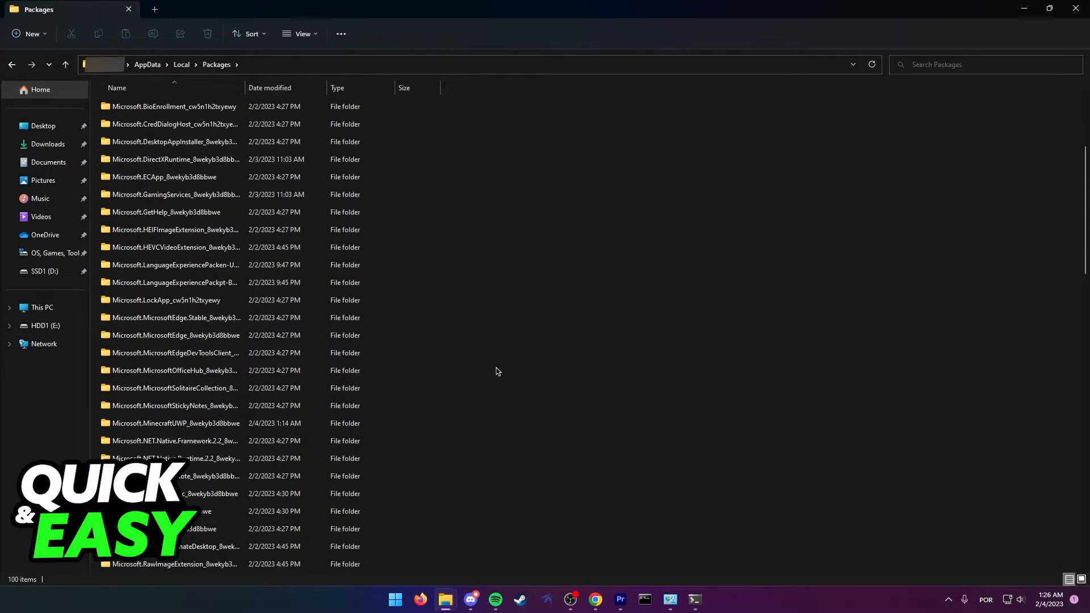
scroll("down", 3)
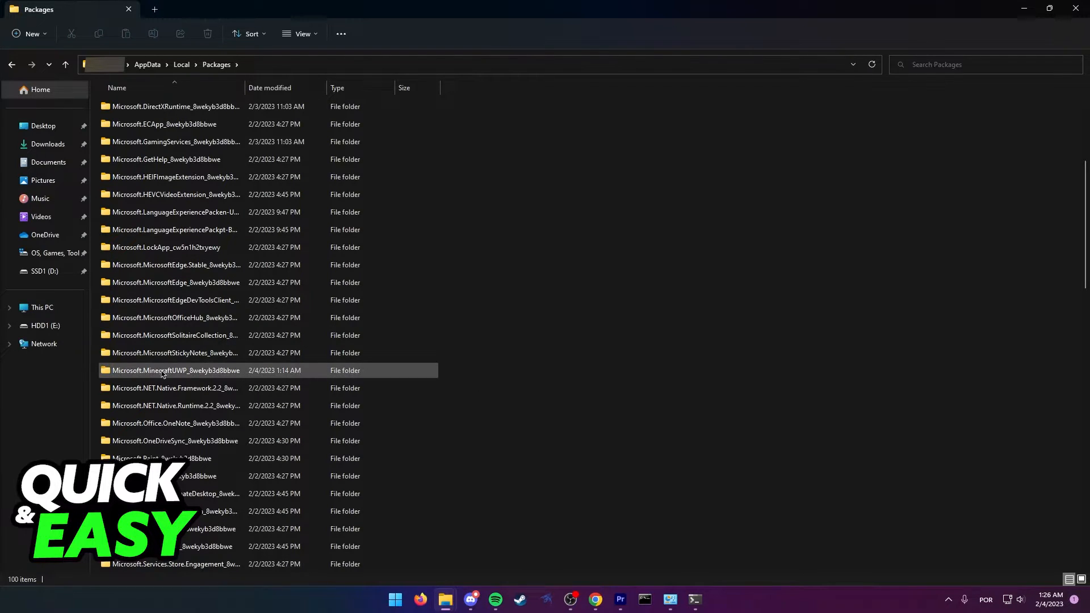
double_click(175, 371)
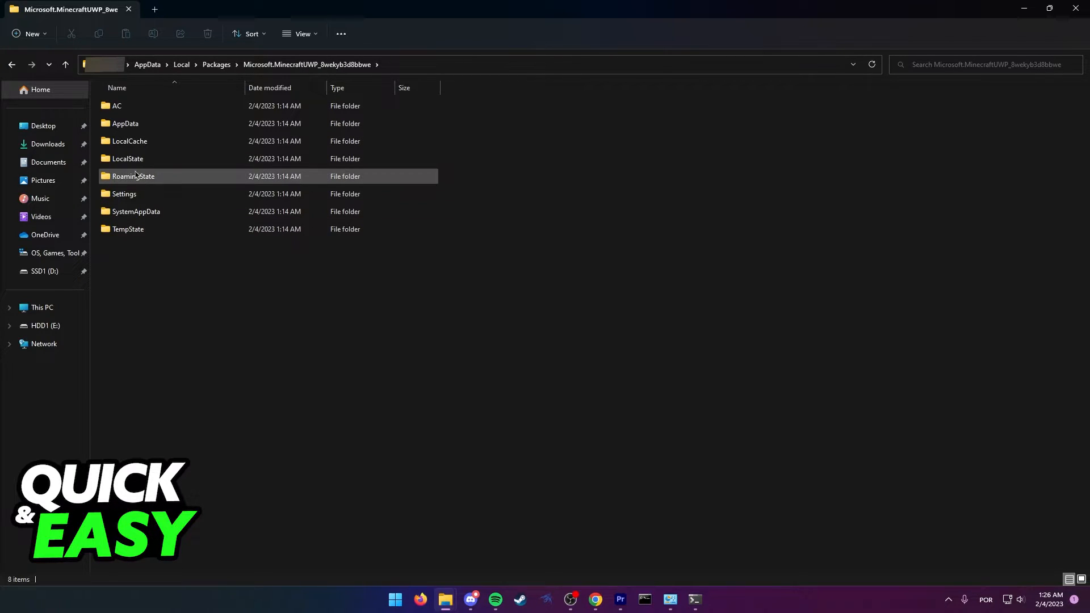
double_click(127, 159)
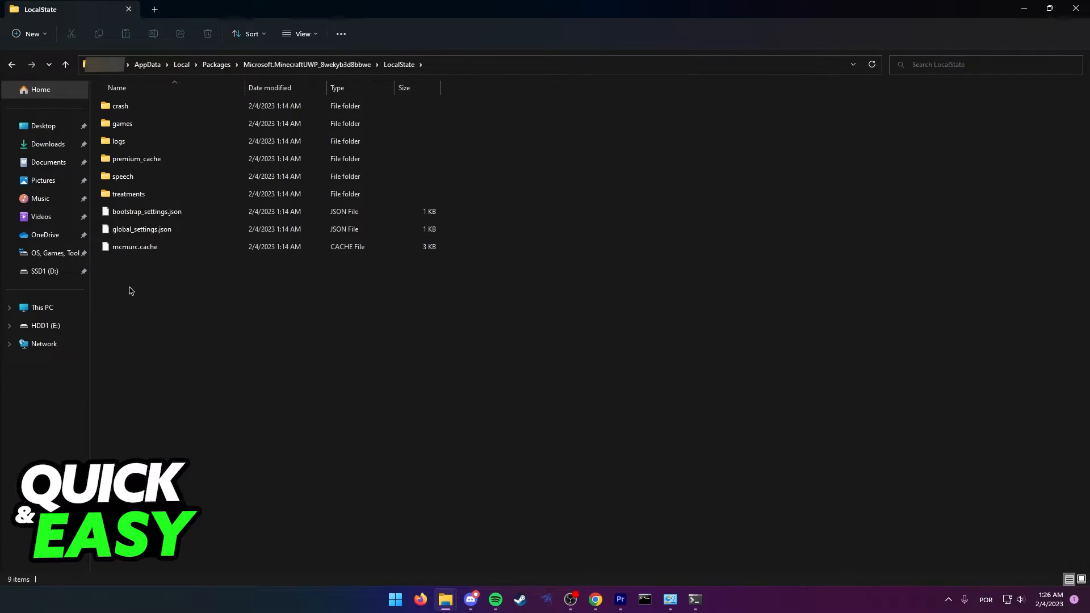
double_click(123, 123)
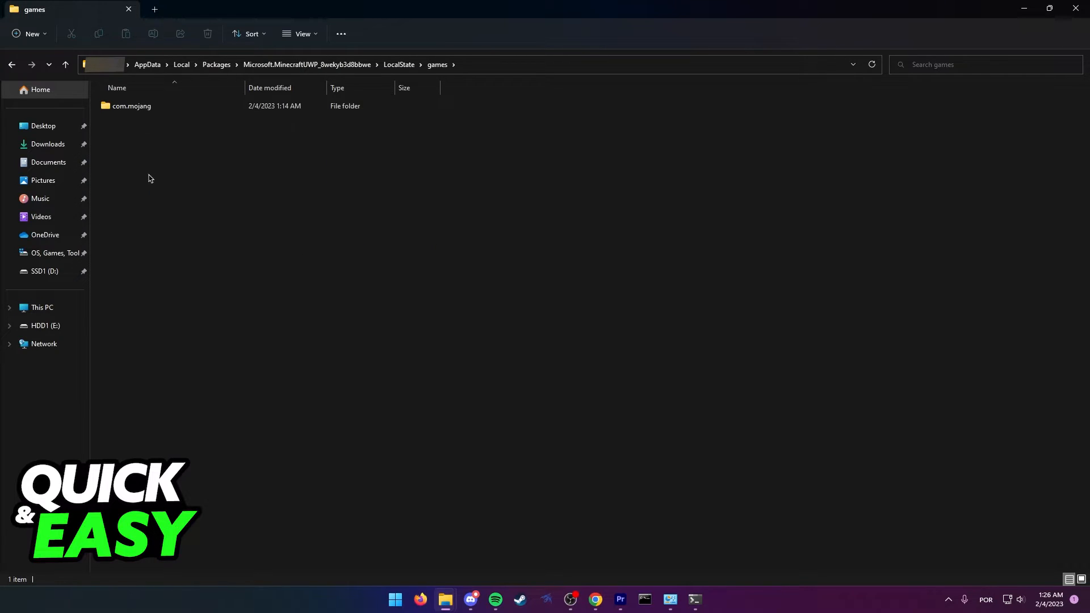
left_click(131, 105)
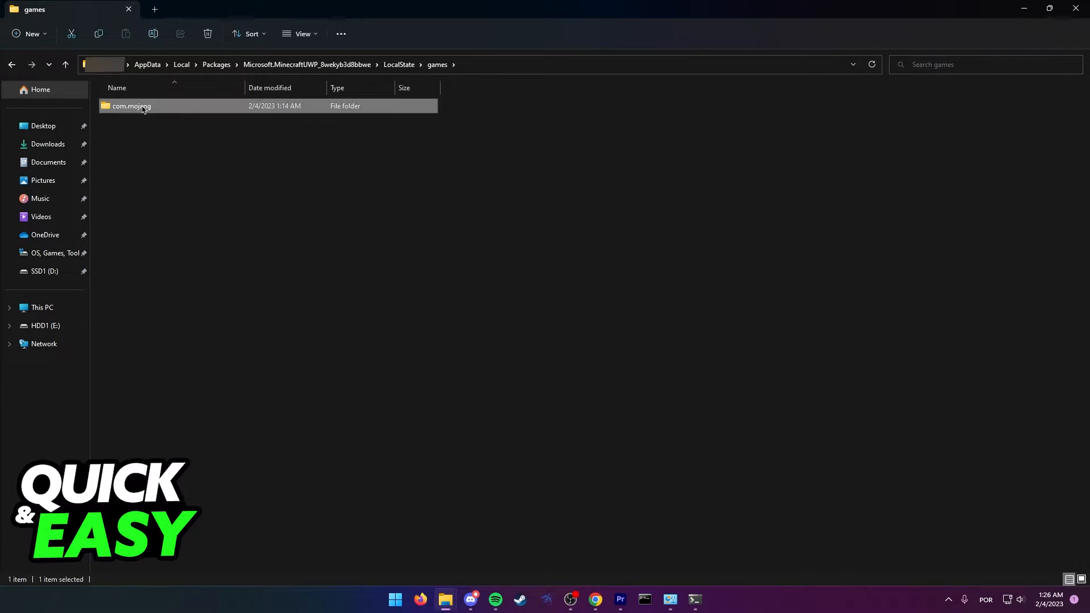
double_click(130, 106)
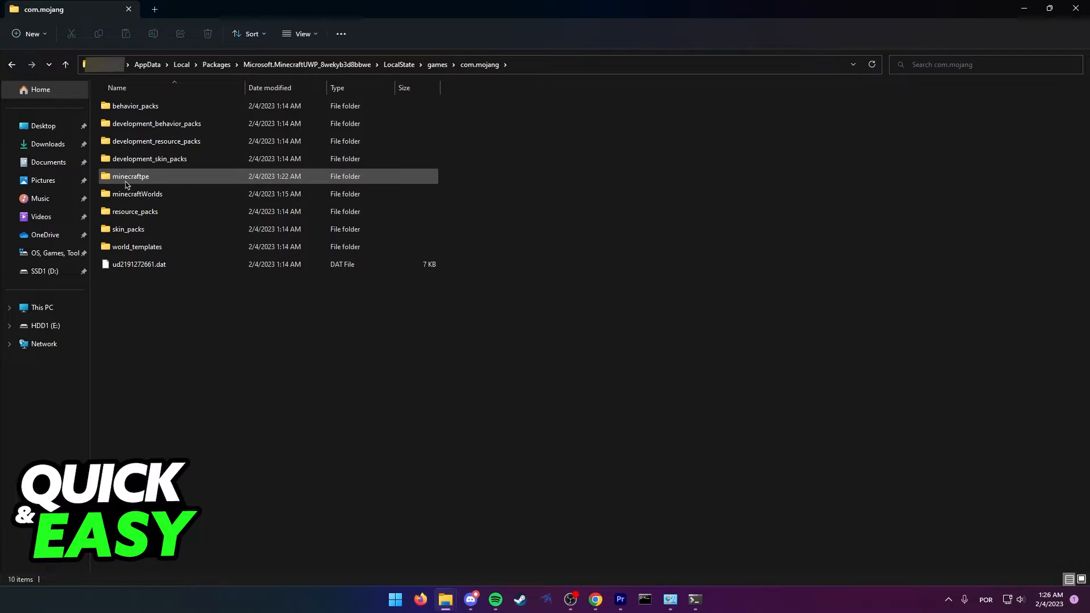
double_click(130, 176)
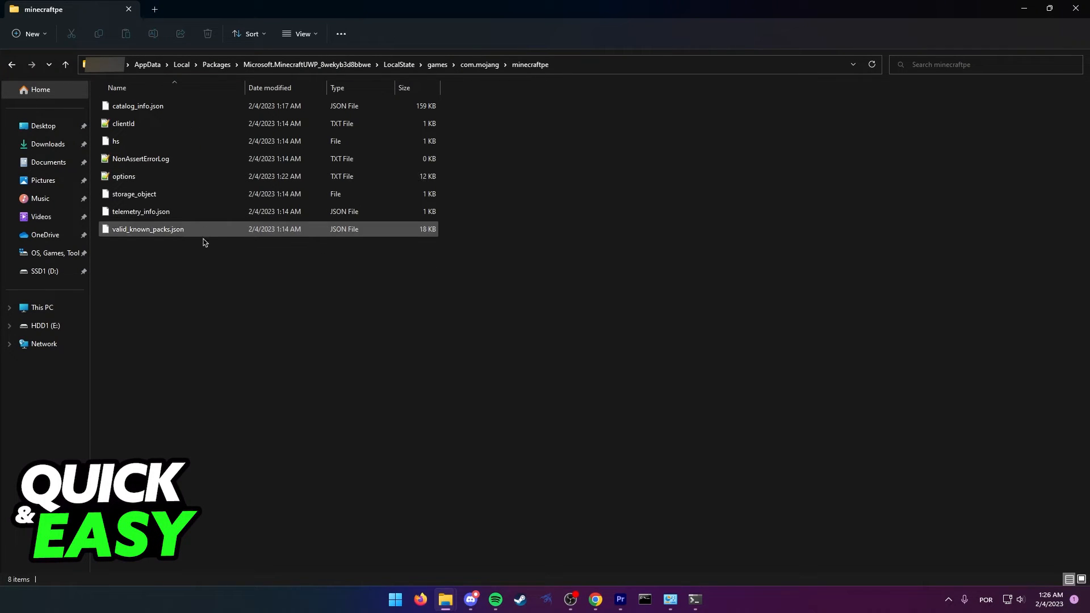
left_click(124, 176)
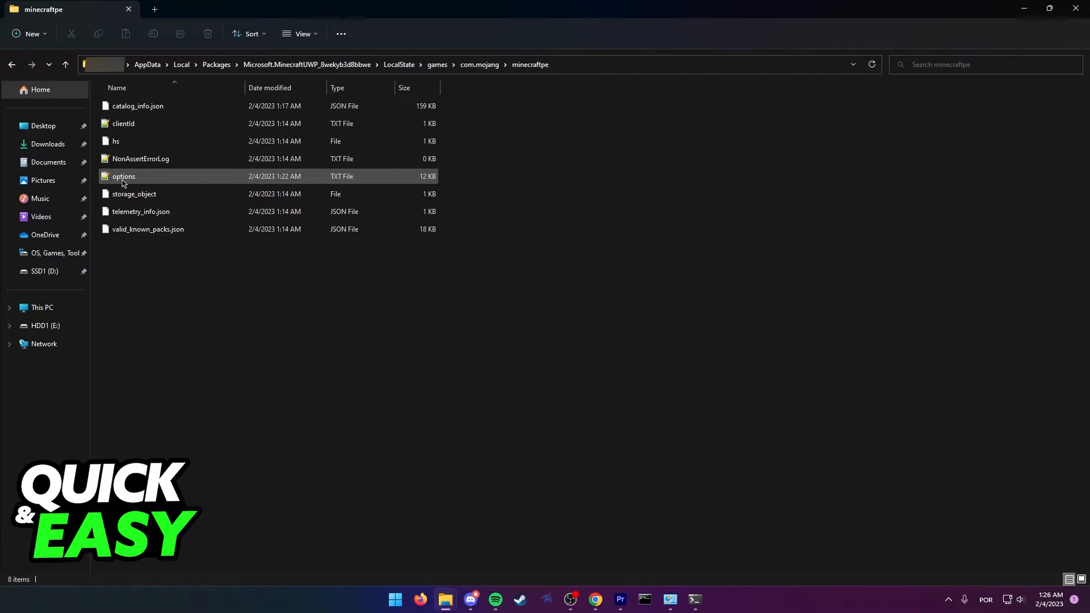
double_click(123, 176)
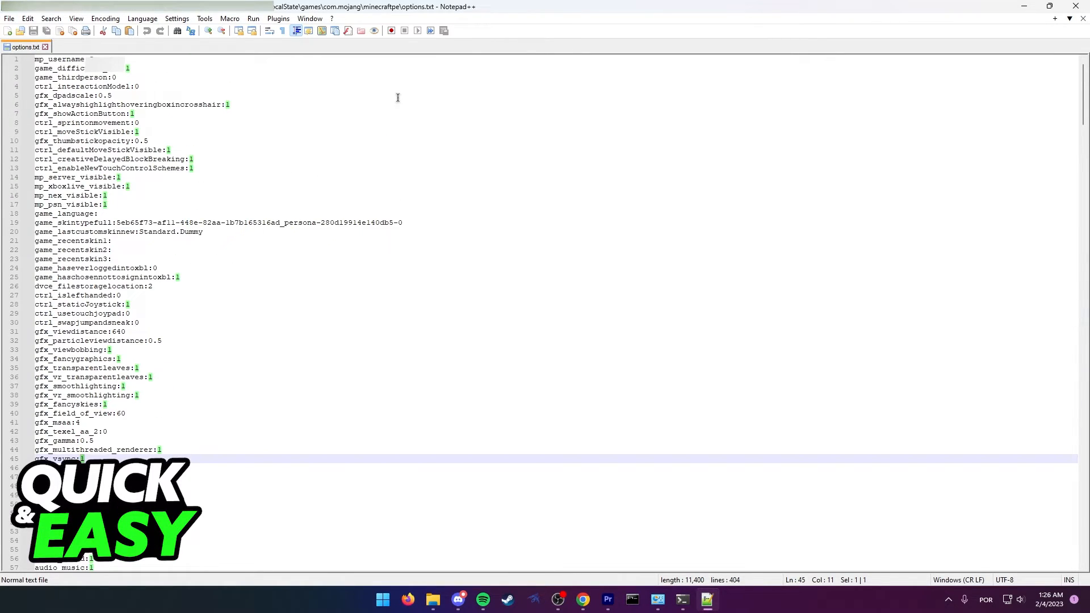
- Set gfx_vsync on line 45 from 1 to 0 and save options.txt
scroll("down", 3)
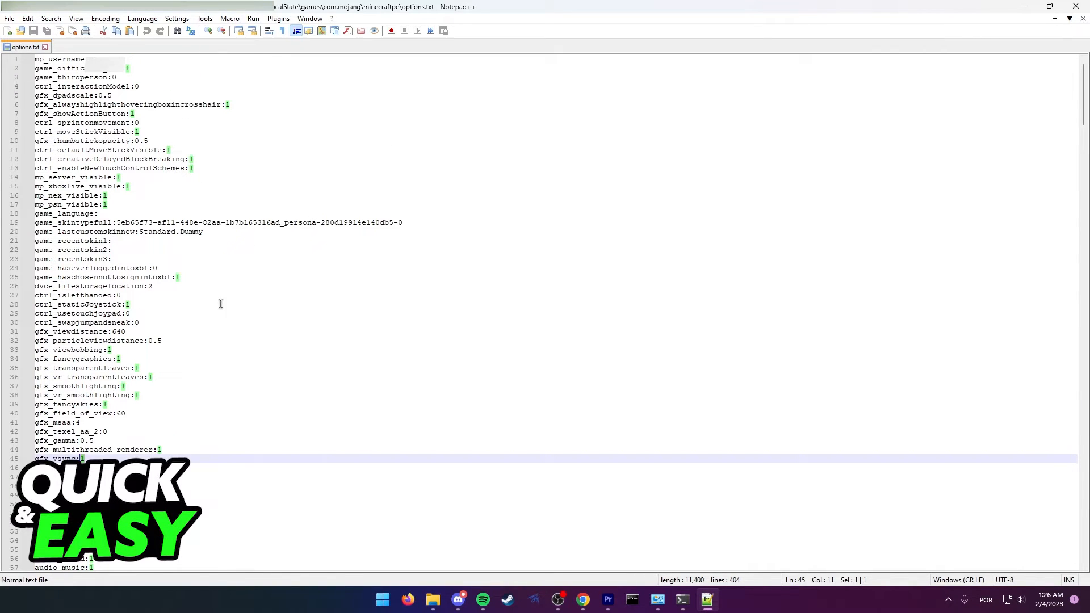
scroll("down", 3)
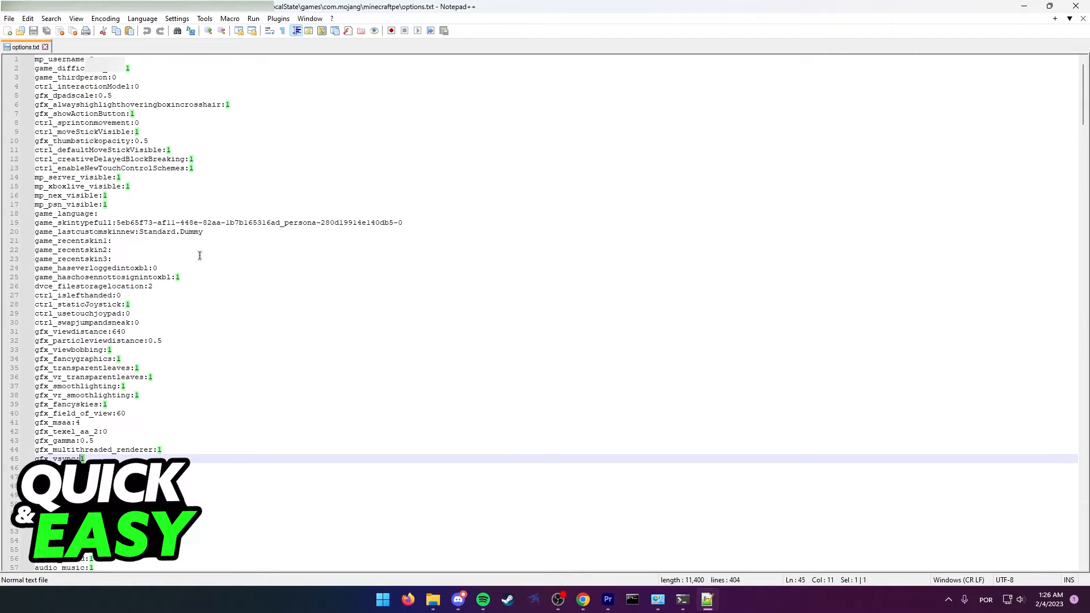
mouse_move(316, 230)
type("0")
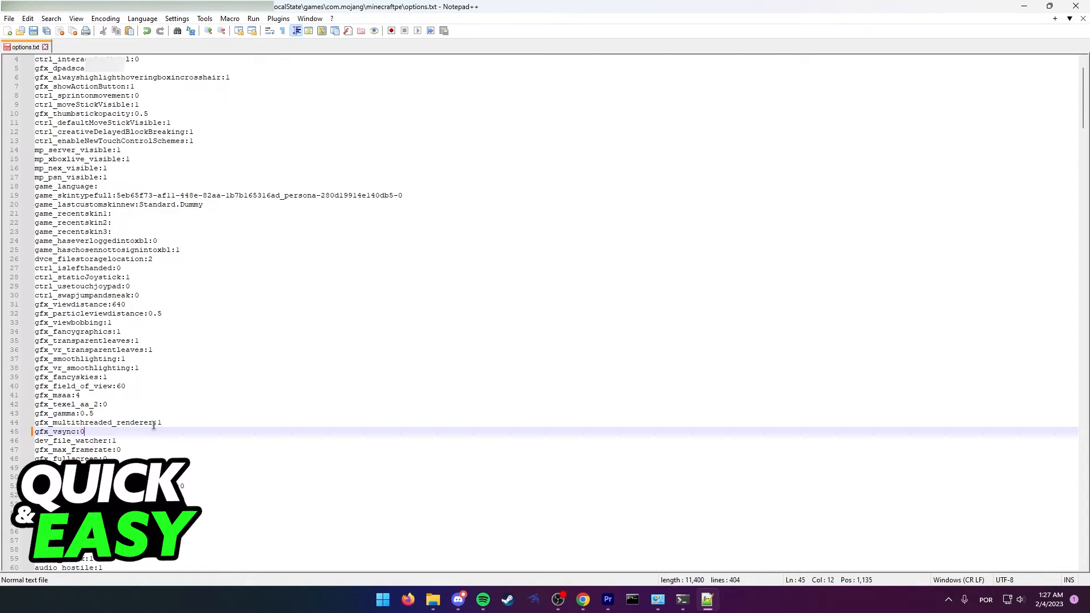
left_click(9, 18)
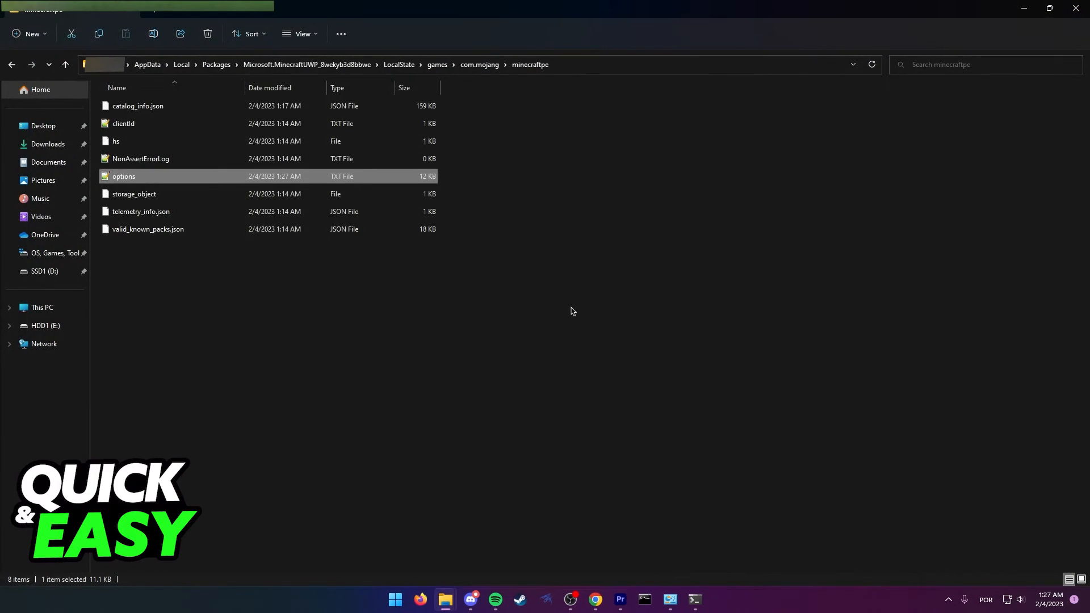
left_click(581, 310)
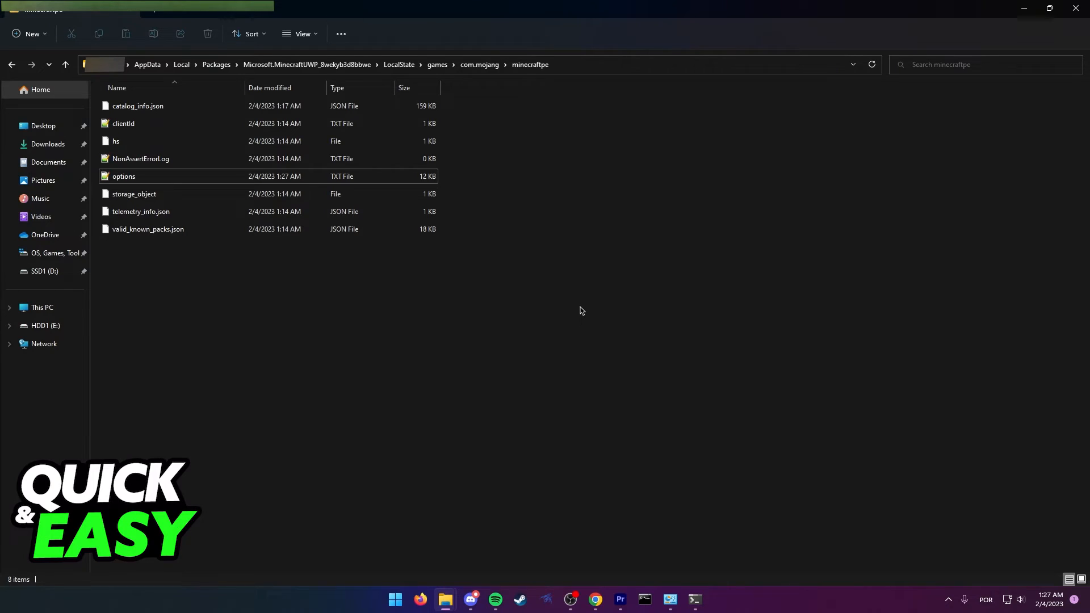